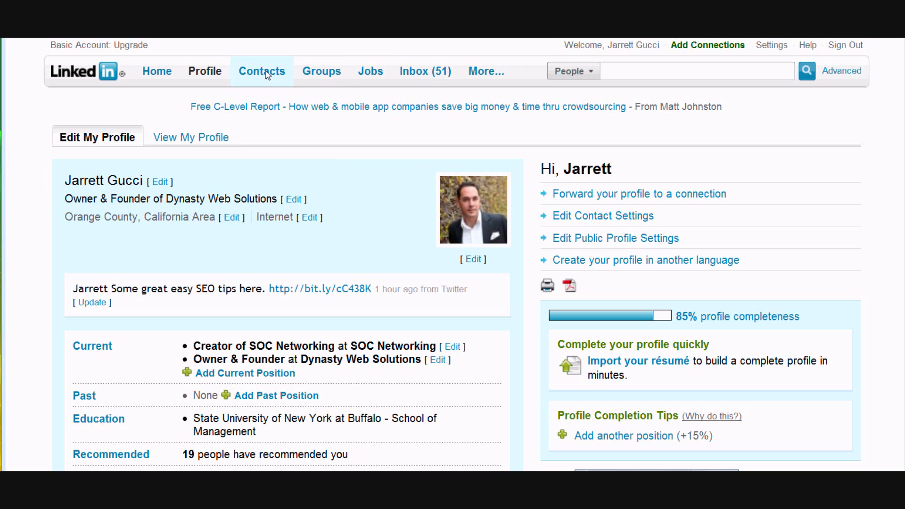
- Go to LinkedIn Answers from the More... menu in the top navigation
{"action": "left_click", "coordinate": [485, 72]}
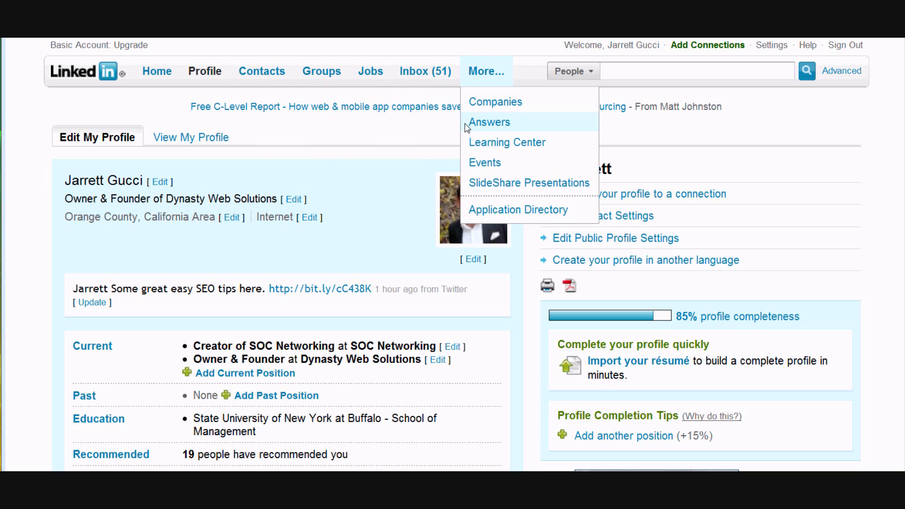
{"action": "mouse_move", "coordinate": [502, 130]}
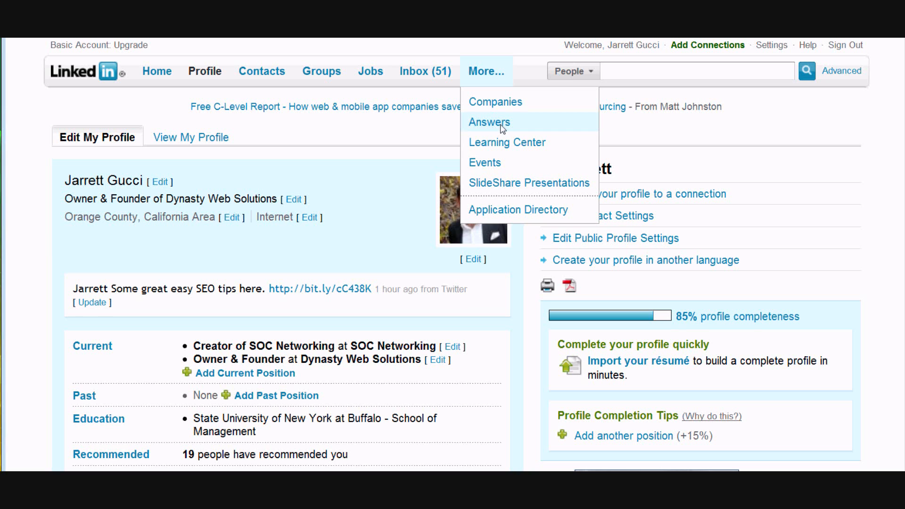
{"action": "left_click", "coordinate": [488, 122]}
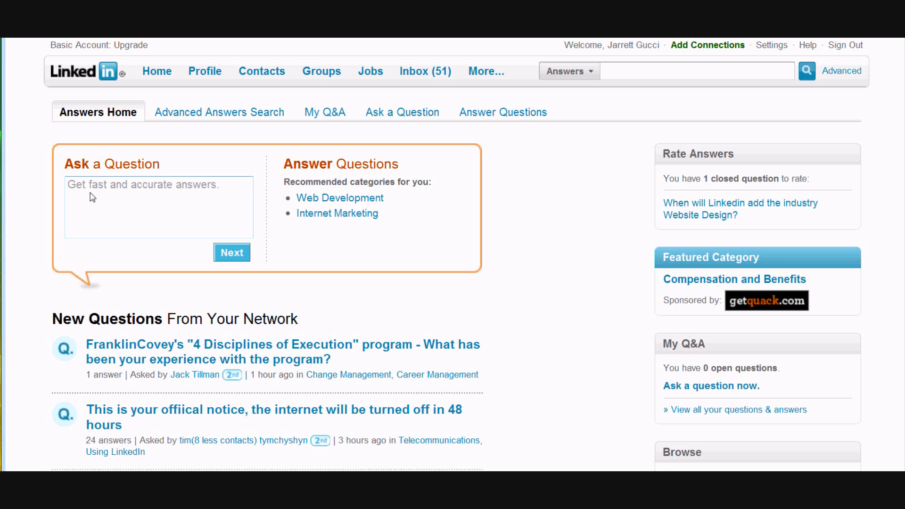
{"action": "left_click", "coordinate": [159, 207]}
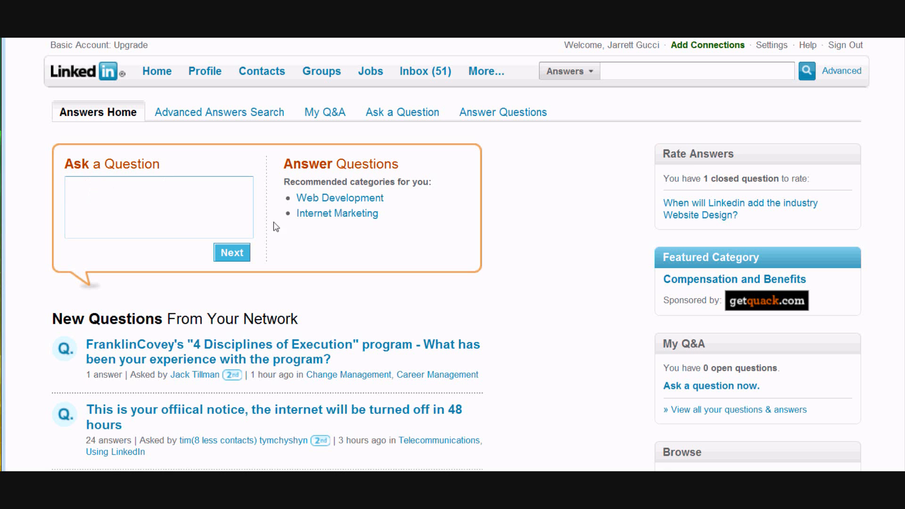
{"action": "scroll", "scroll_direction": "down", "scroll_amount": 3}
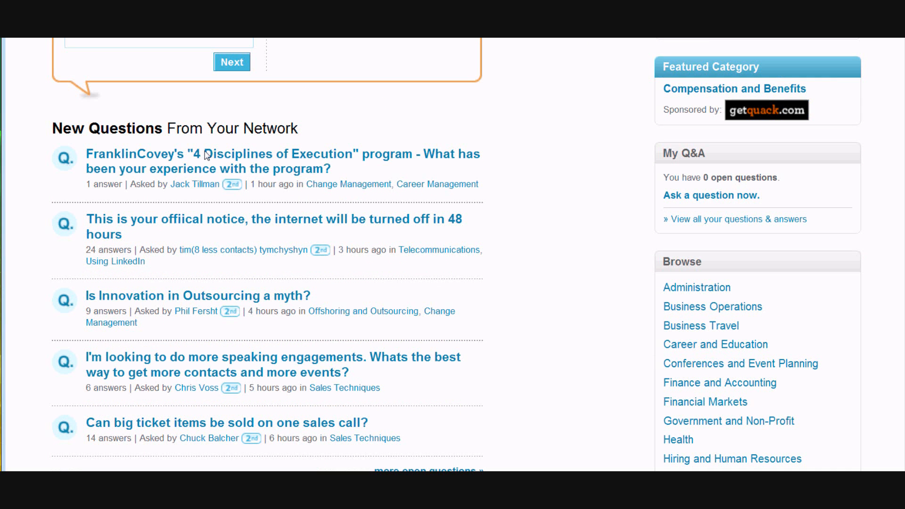
{"action": "mouse_move", "coordinate": [257, 236]}
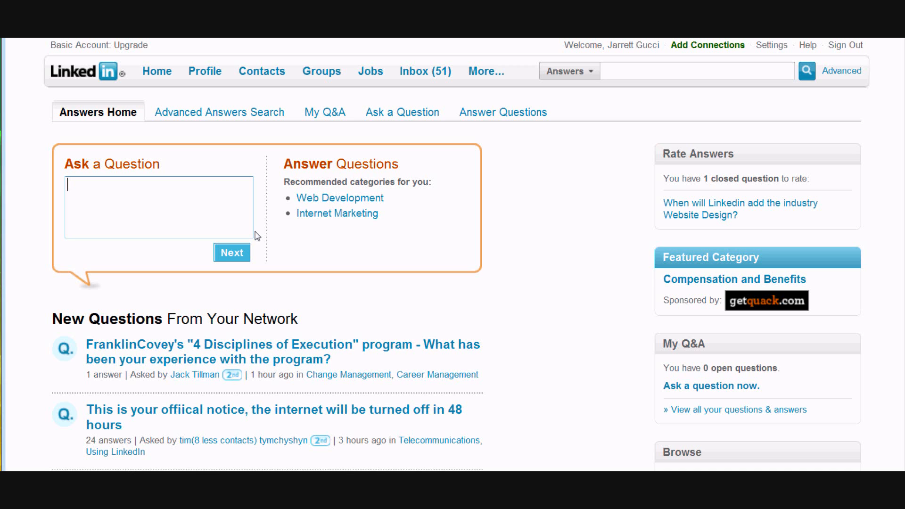
{"action": "mouse_move", "coordinate": [220, 120]}
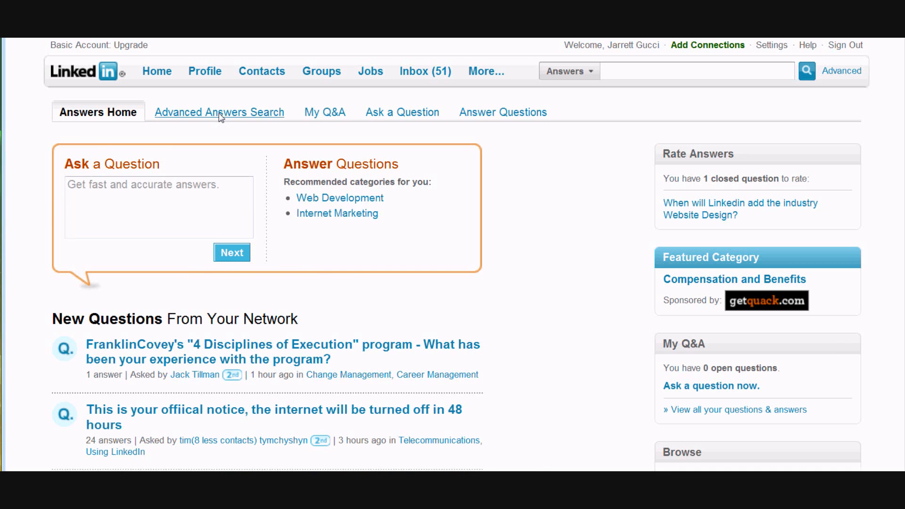
- Run an Advanced Answers Search for 'facebook' in questions under Technology > Web Development
{"action": "left_click", "coordinate": [218, 112]}
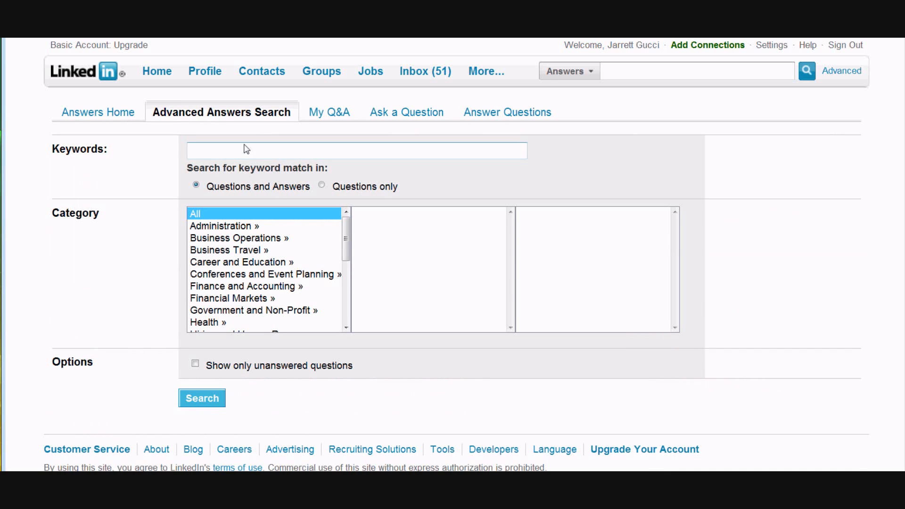
{"action": "type", "text": "facebook"}
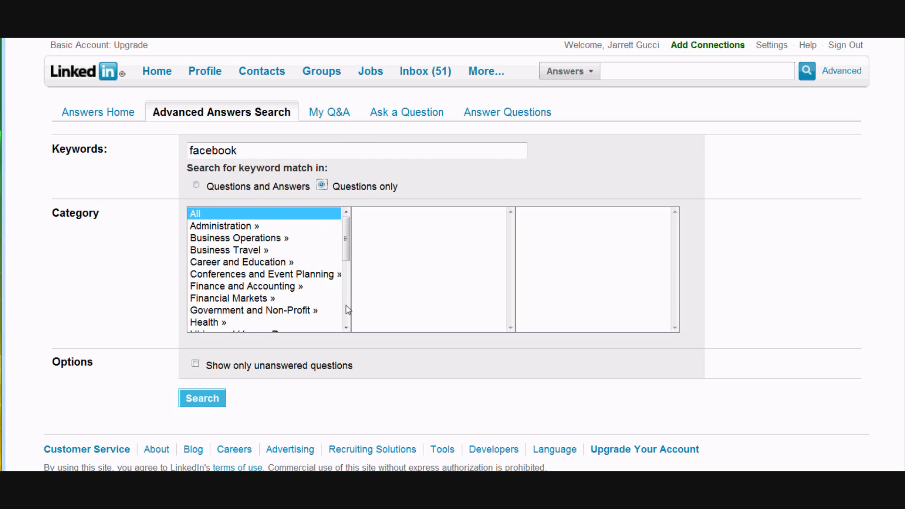
{"action": "scroll", "scroll_direction": "down", "scroll_amount": 3}
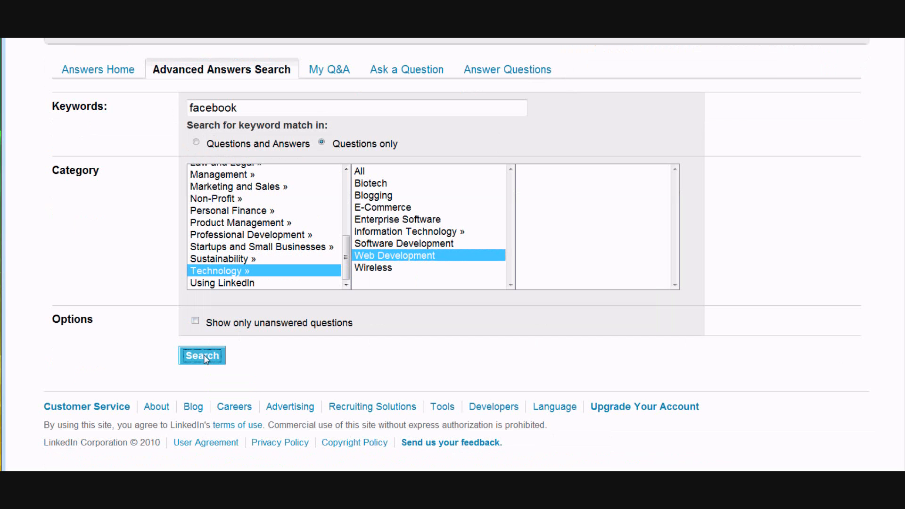
{"action": "left_click", "coordinate": [202, 355]}
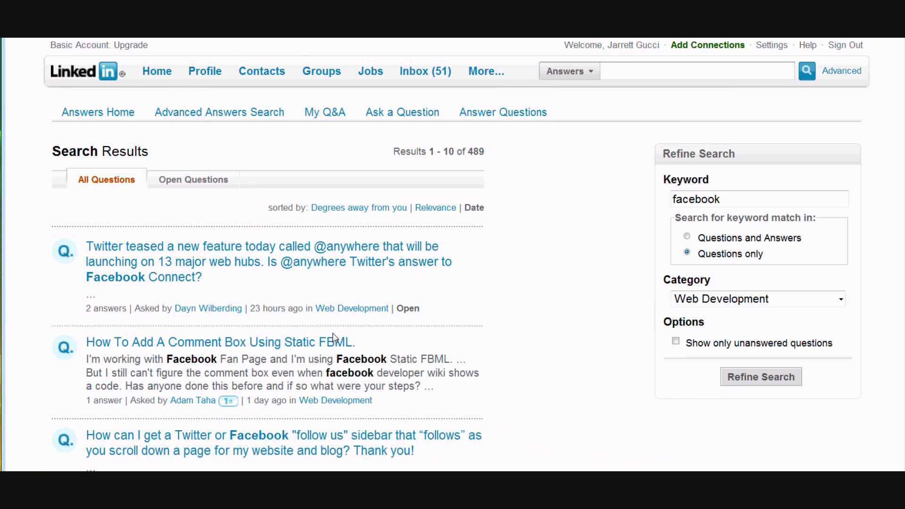
{"action": "mouse_move", "coordinate": [424, 287]}
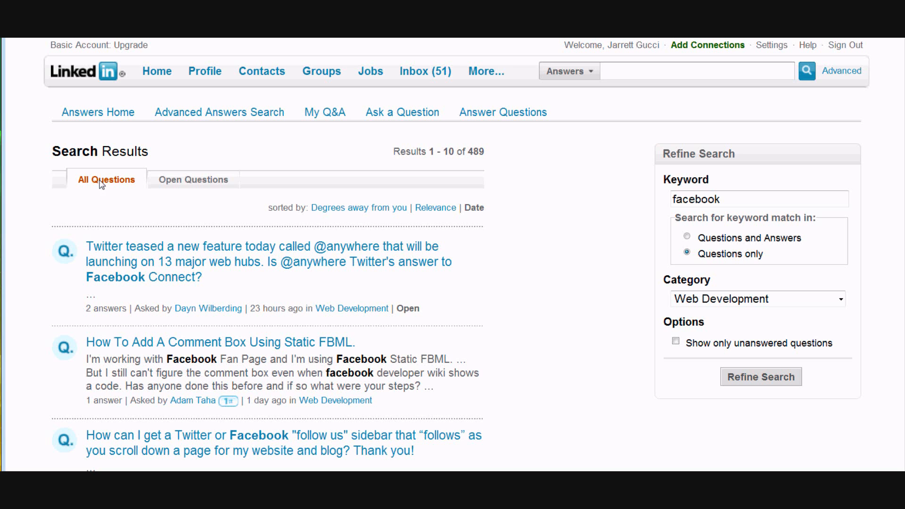
{"action": "mouse_move", "coordinate": [115, 191]}
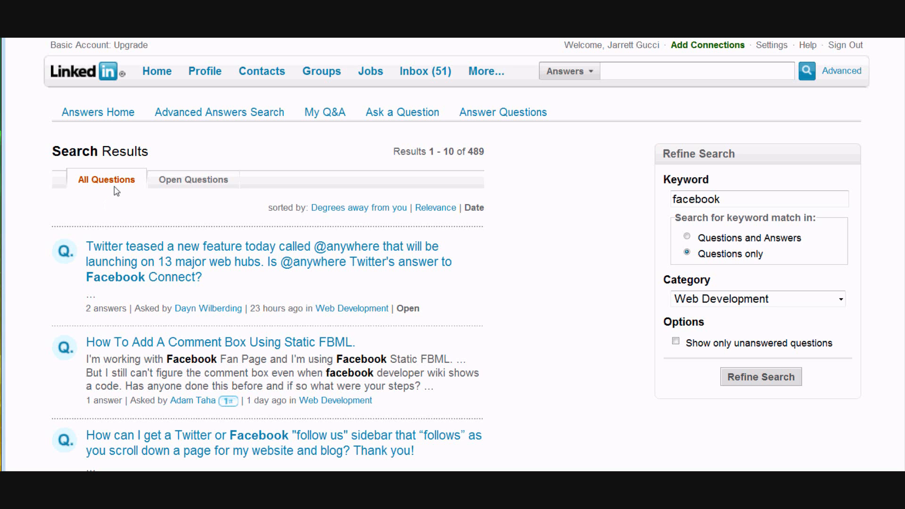
{"action": "mouse_move", "coordinate": [194, 180]}
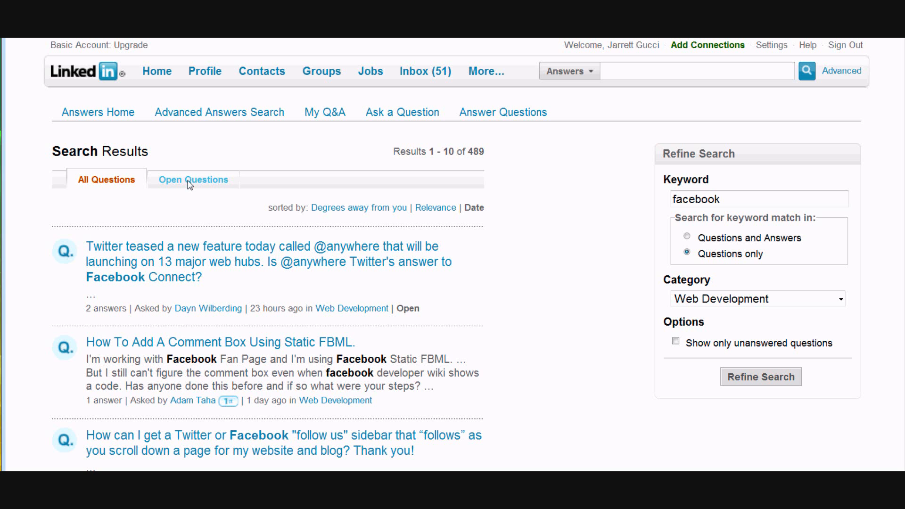
- Filter the results to Open Questions and scroll through the four remaining questions
{"action": "left_click", "coordinate": [193, 180]}
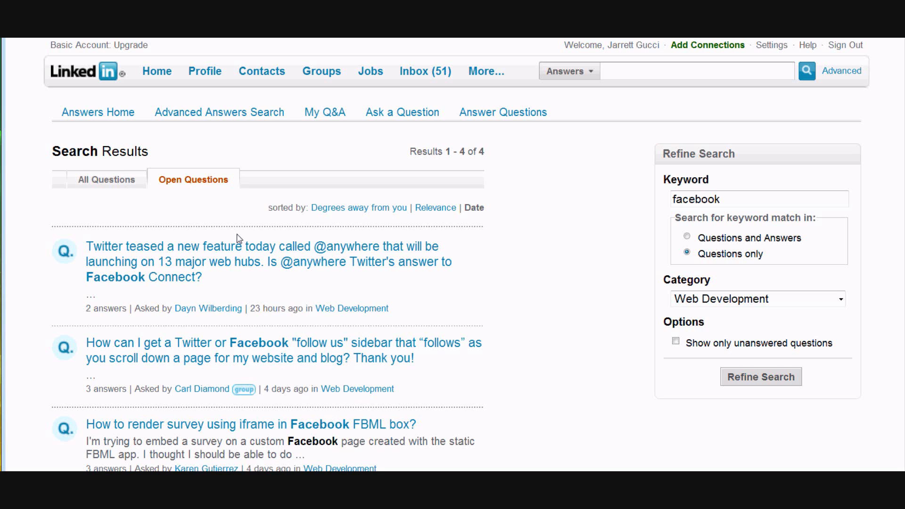
{"action": "scroll", "scroll_direction": "down", "scroll_amount": 3}
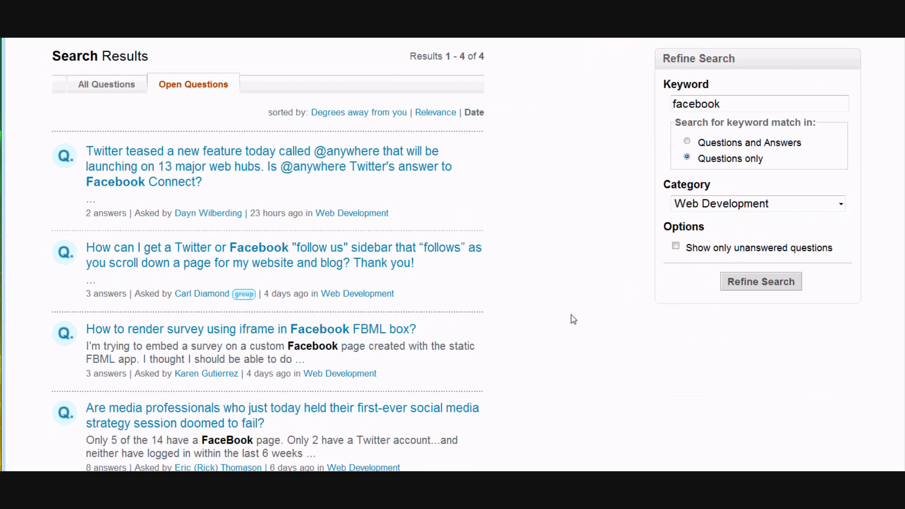
{"action": "scroll", "scroll_direction": "down", "scroll_amount": 3}
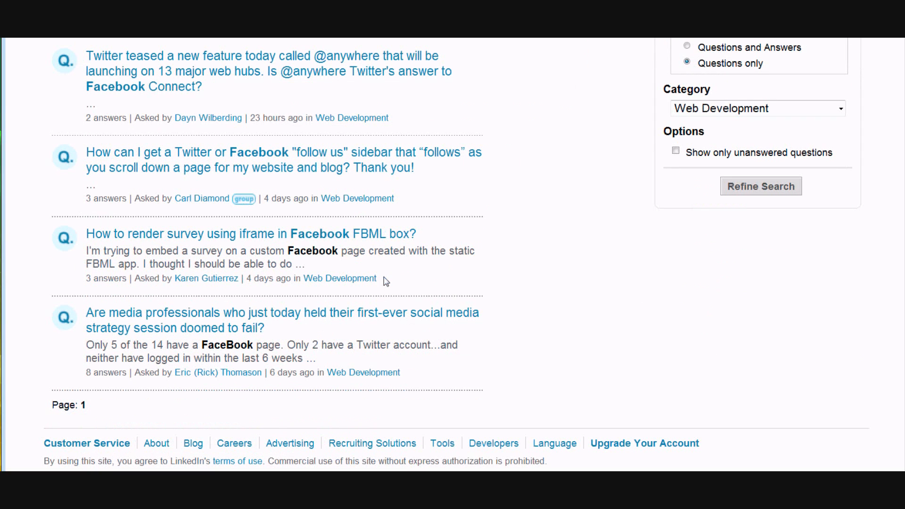
{"action": "mouse_move", "coordinate": [229, 238]}
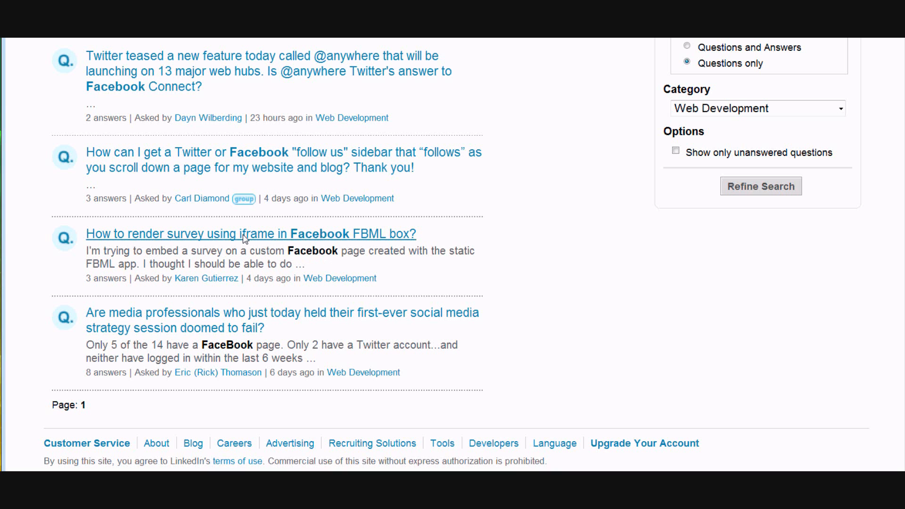
- Open 'How to render survey using iframe in Facebook FBML box?' and scroll through its answers
{"action": "left_click", "coordinate": [249, 234]}
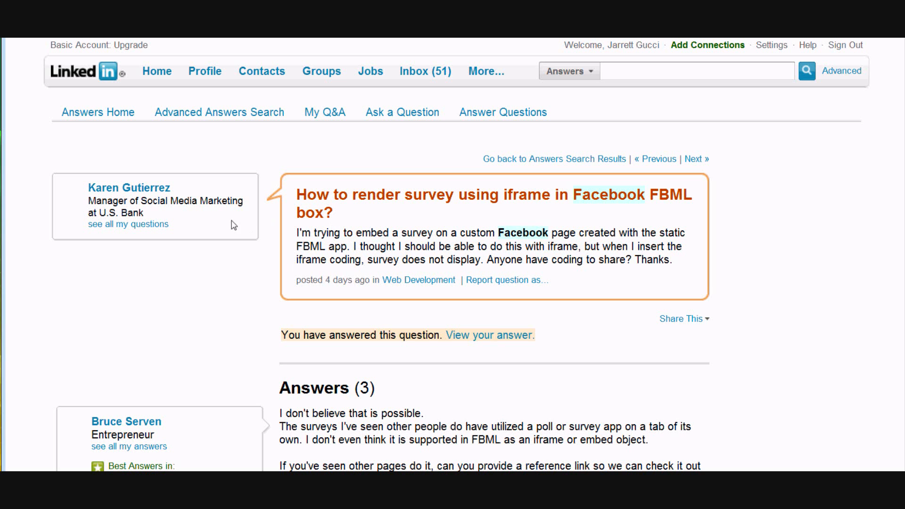
{"action": "scroll", "scroll_direction": "down", "scroll_amount": 3}
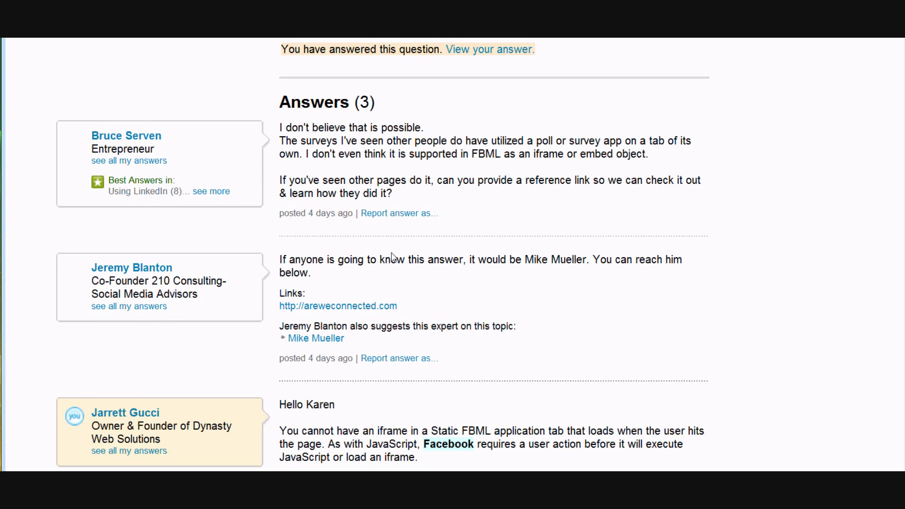
{"action": "scroll", "scroll_direction": "down", "scroll_amount": 3}
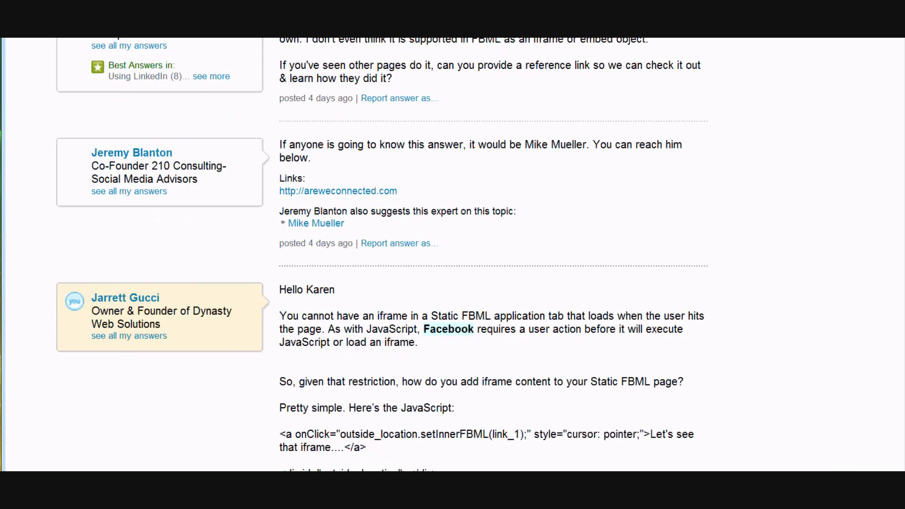
{"action": "scroll", "scroll_direction": "down", "scroll_amount": 3}
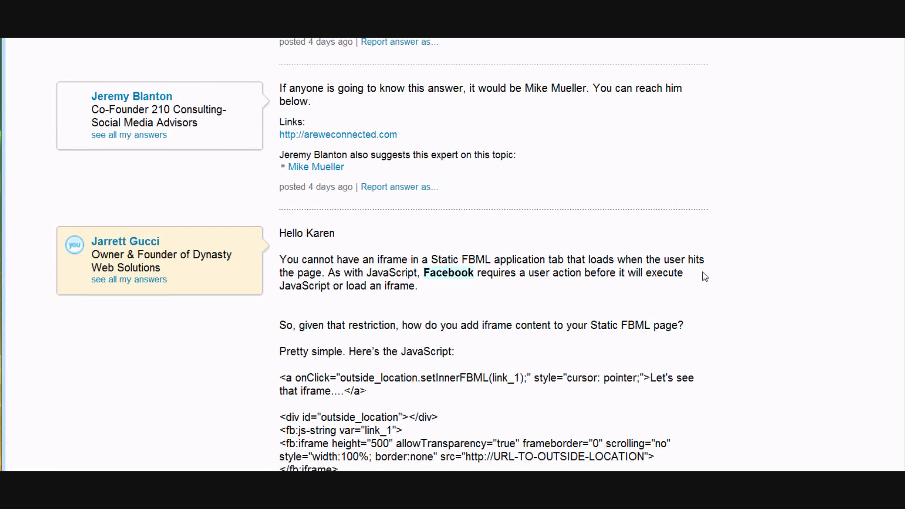
{"action": "scroll", "scroll_direction": "down", "scroll_amount": 3}
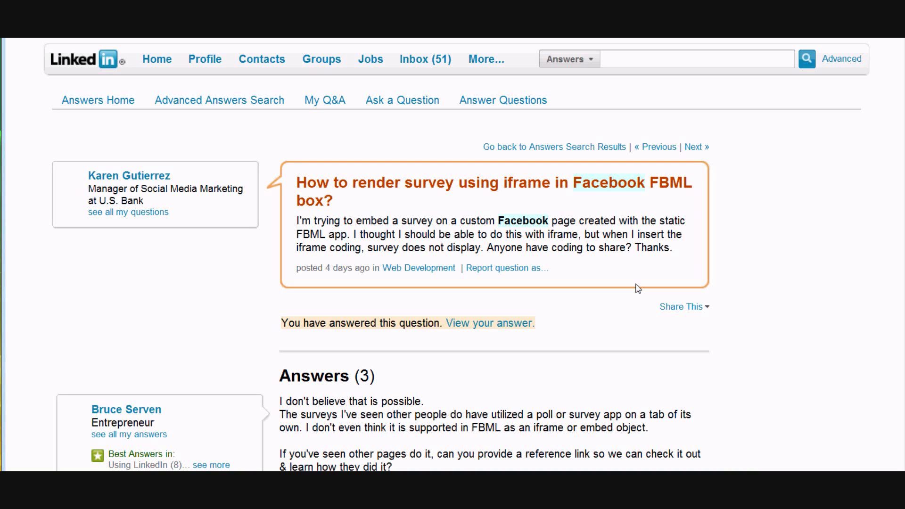
{"action": "mouse_move", "coordinate": [625, 274]}
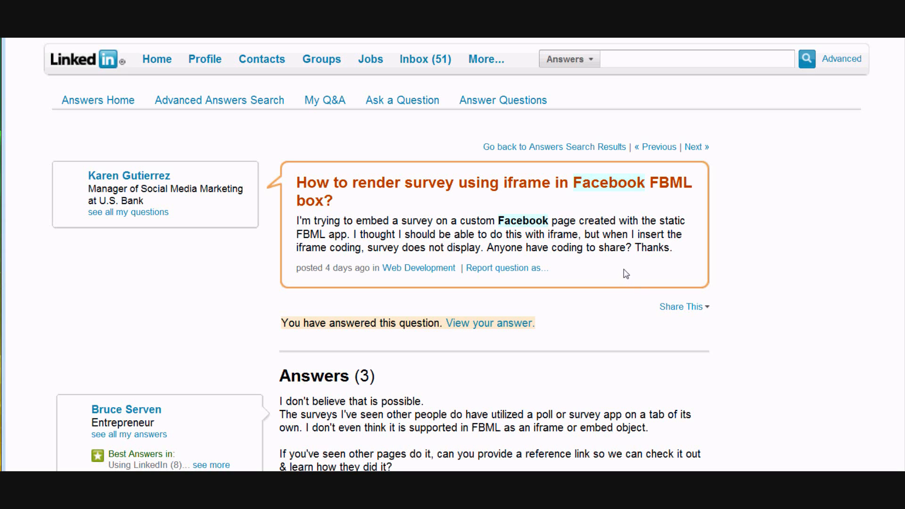